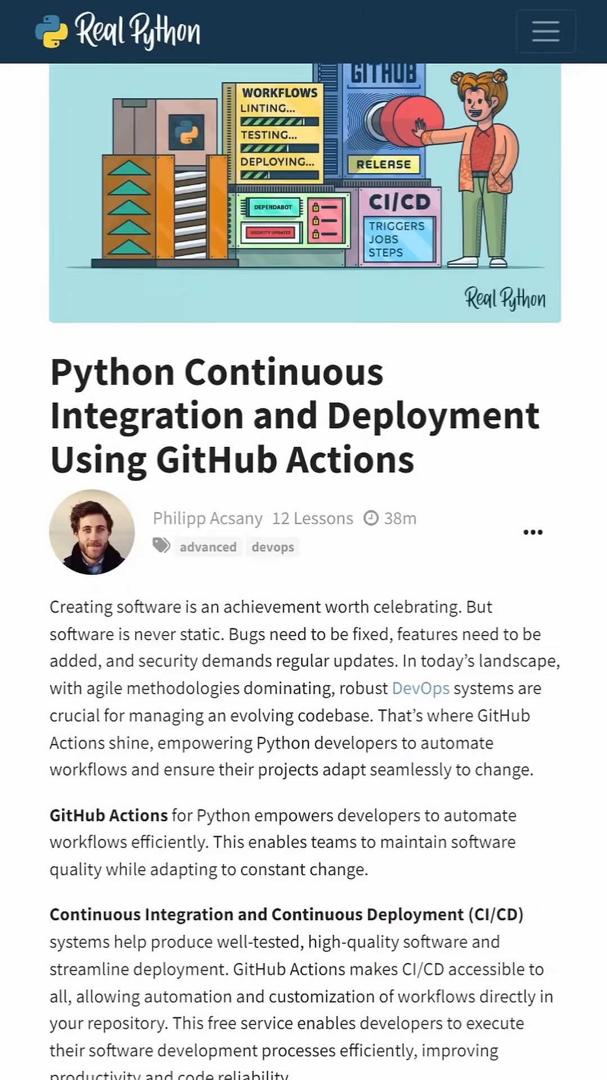
# - Scroll through the GitHub Actions course and CI/CD tutorial, then open the 'Add first step' workflow run
pyautogui.scroll(-3)
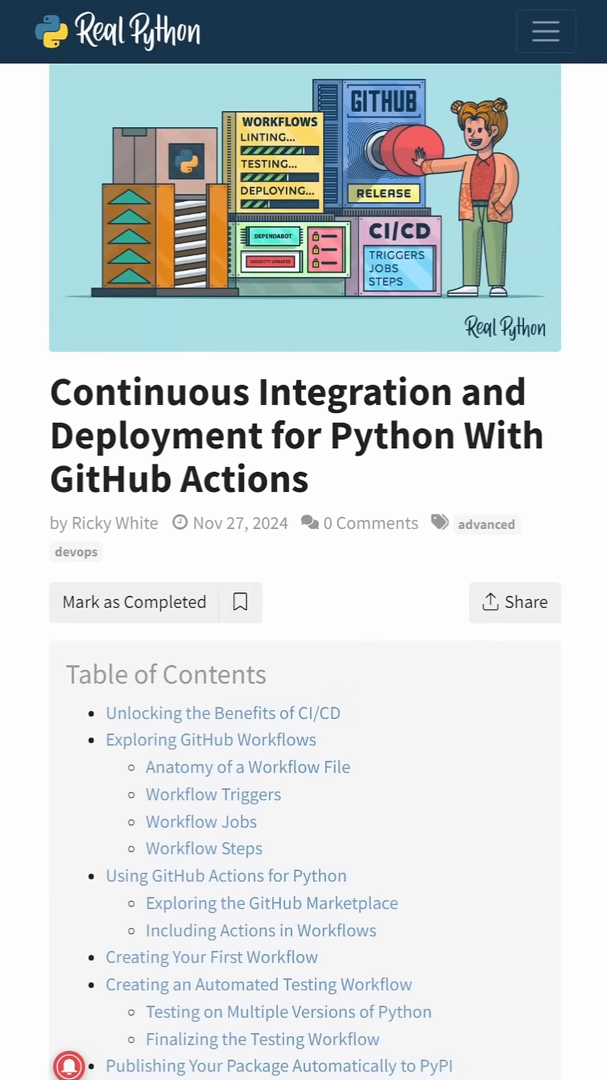
pyautogui.scroll(-3)
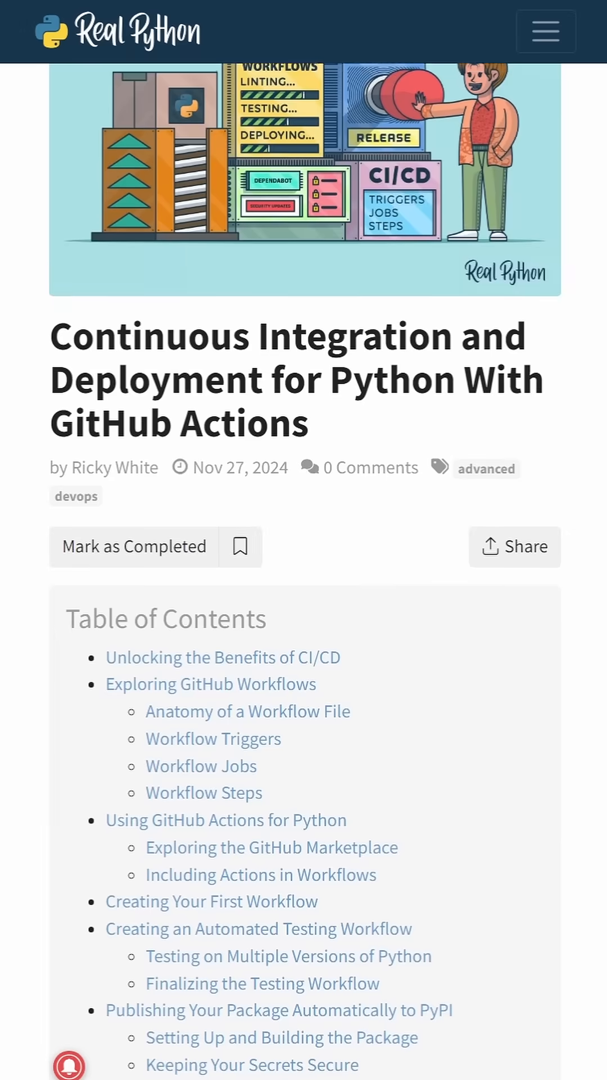
pyautogui.scroll(-3)
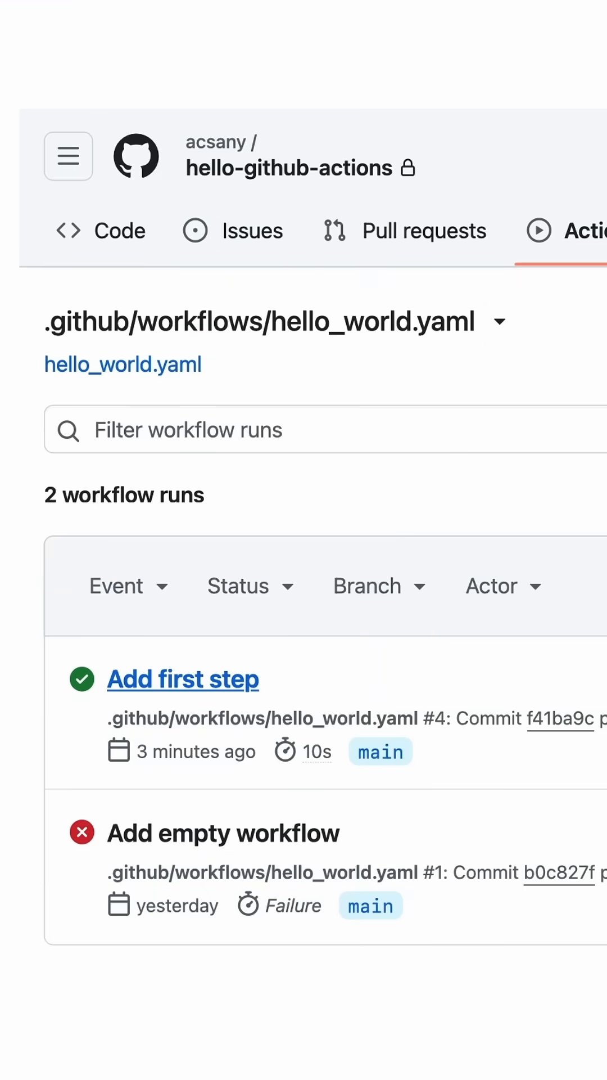
pyautogui.click(183, 678)
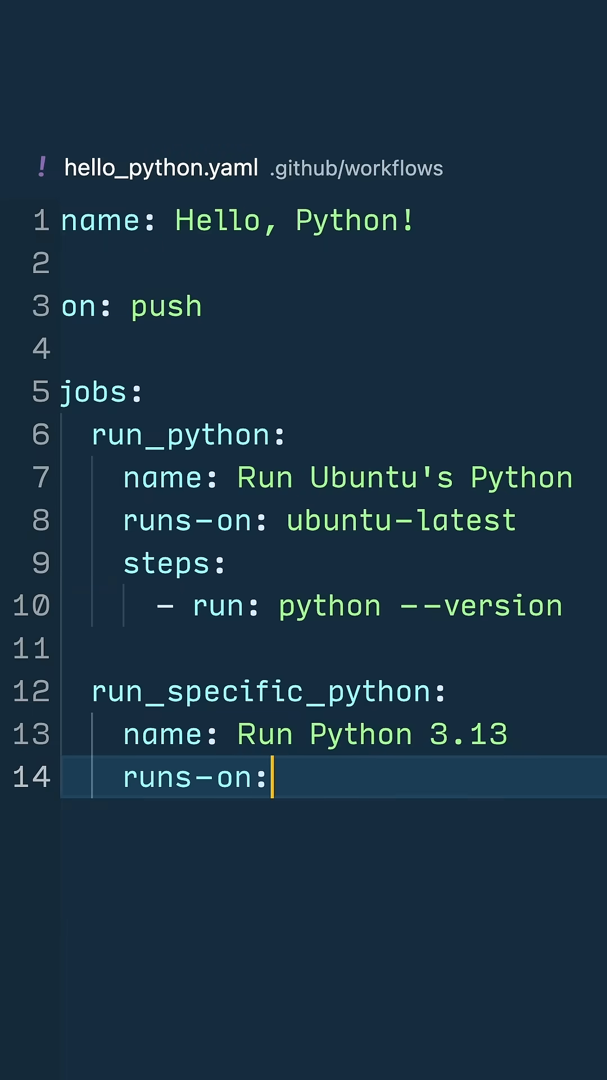
# - Set the job to run on ubuntu-latest with a setup-python step using Python version '3.13'
pyautogui.write('ubuntu-latest')
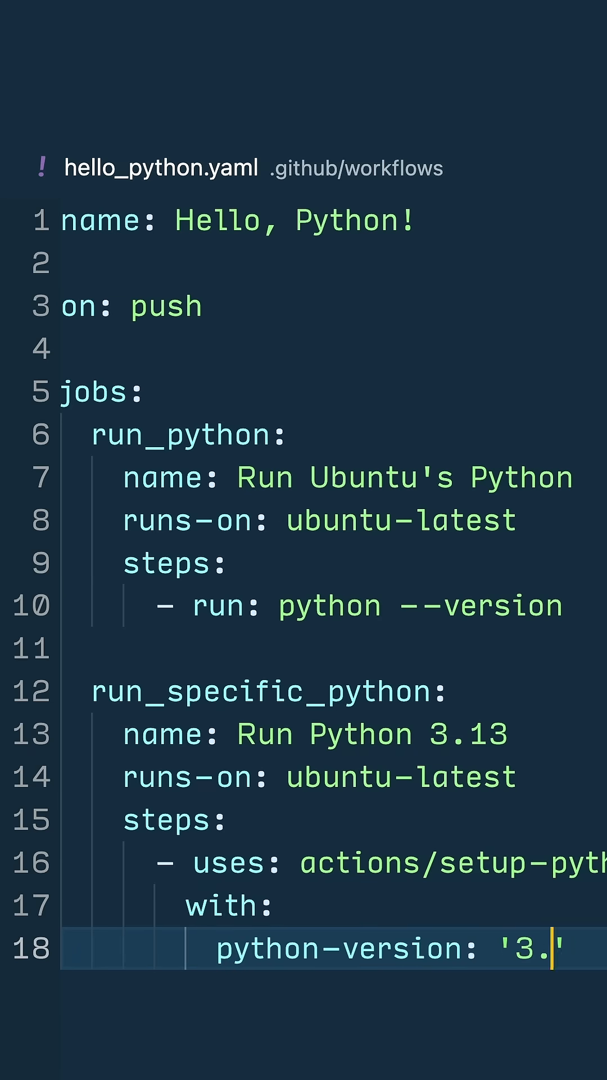
pyautogui.write("13'")
pyautogui.write('Run specific Python version')
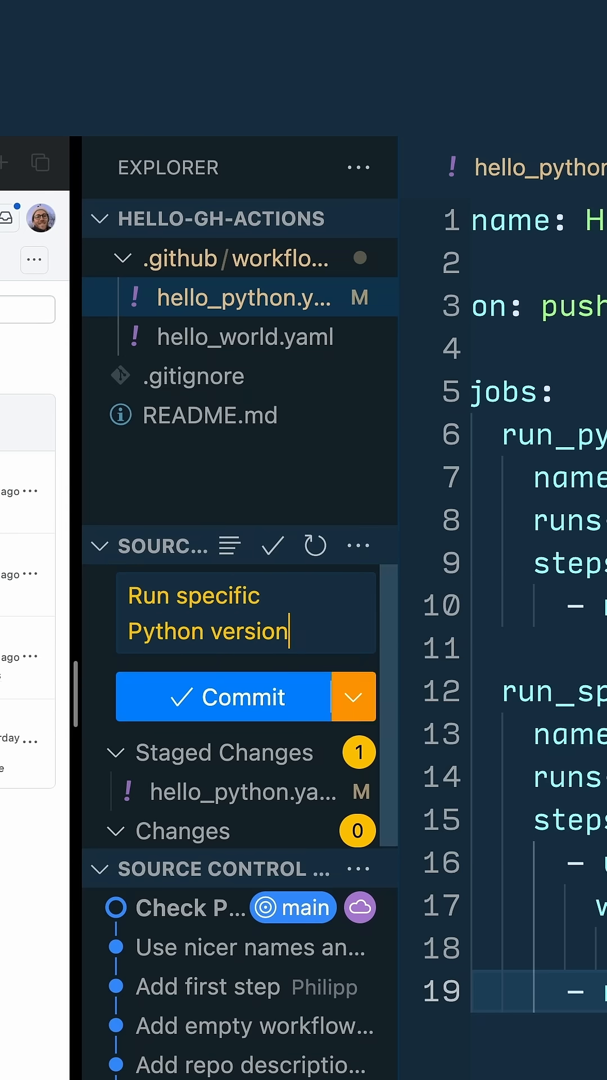
# - Commit 'Run specific Python version' and open the newest in-progress workflow run
pyautogui.click(234, 696)
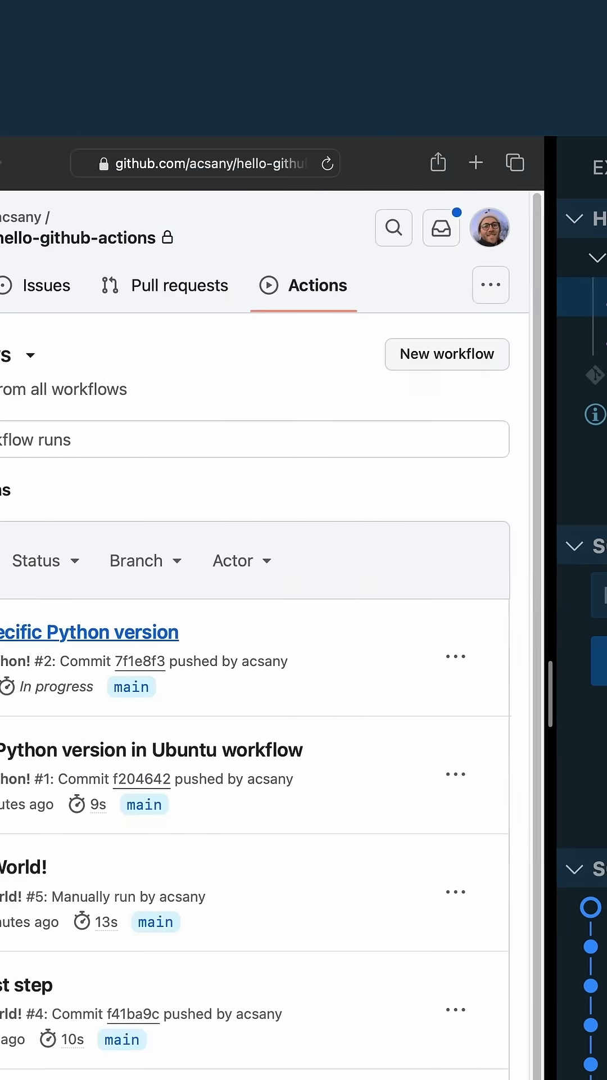
pyautogui.click(89, 632)
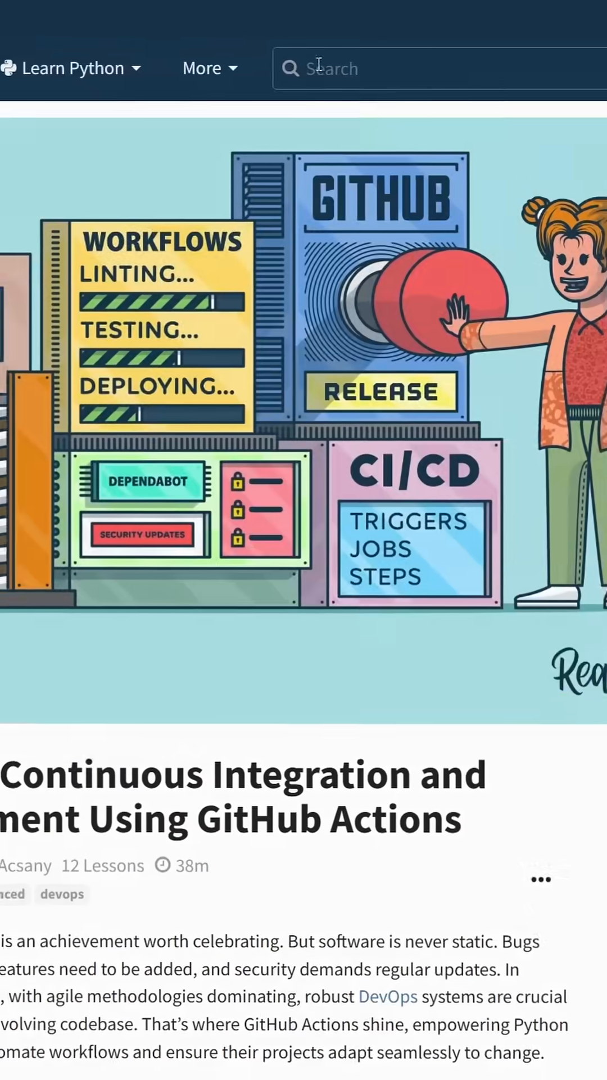
# - Type 'github' into the site search box to list matching tutorials and courses
pyautogui.write('github')
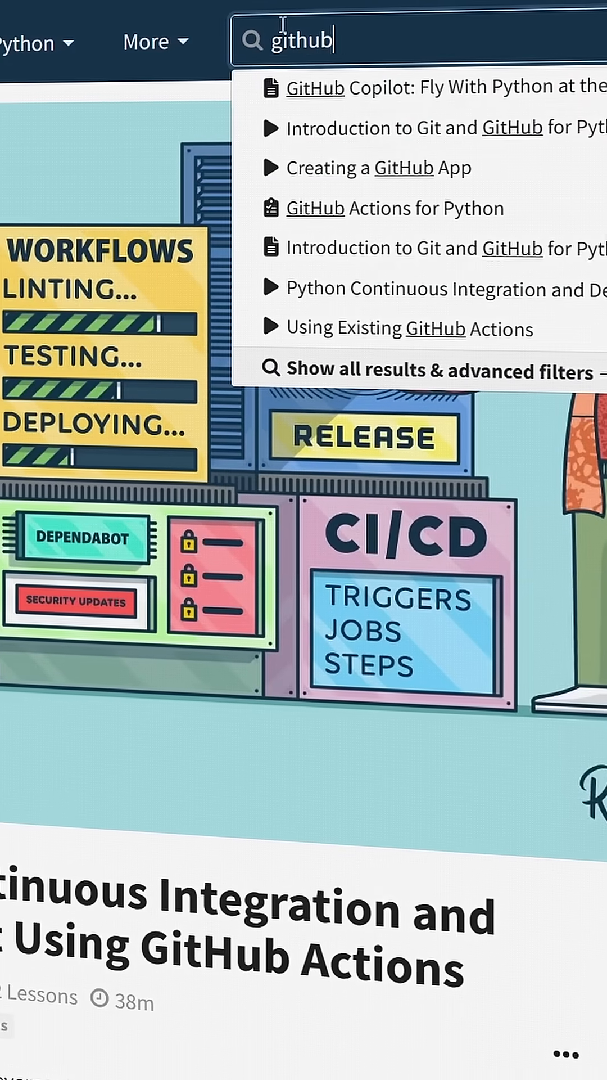